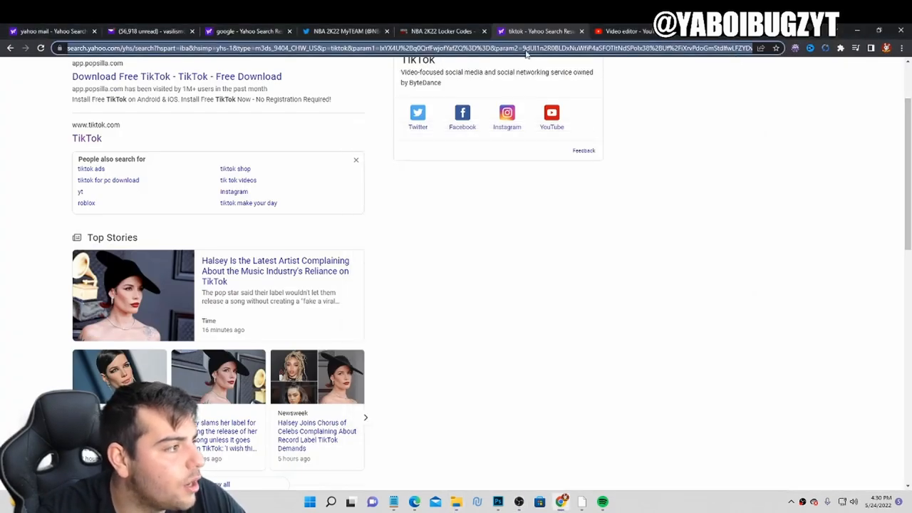
Step: Switch to the NBA 2K22 Locker Codes tab and reload the page
click(438, 30)
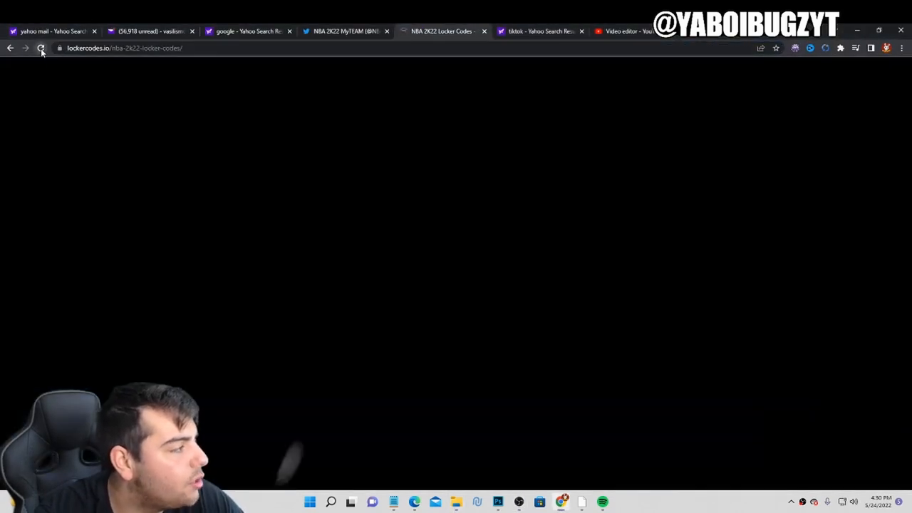
click(41, 48)
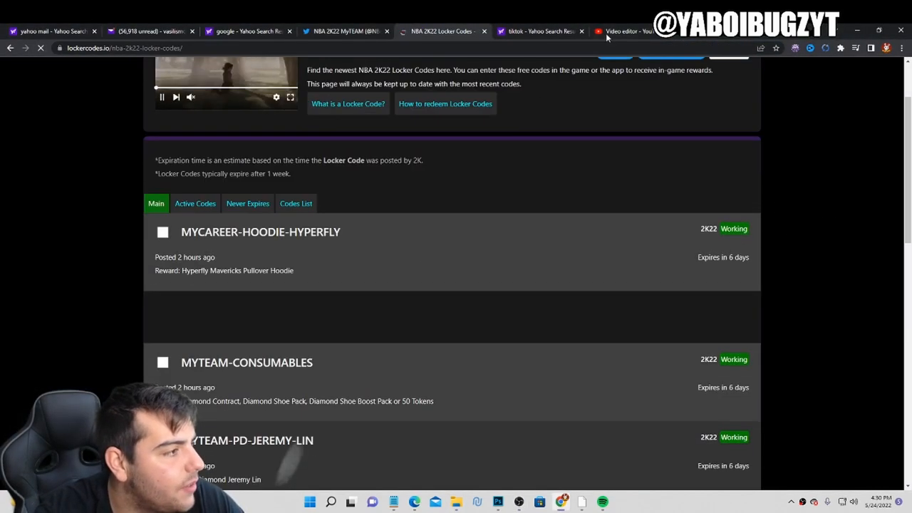
Step: Open the NBA 2K22 MyTEAM Twitter profile and scroll past the locker code tweet to SWISH Packs
click(346, 30)
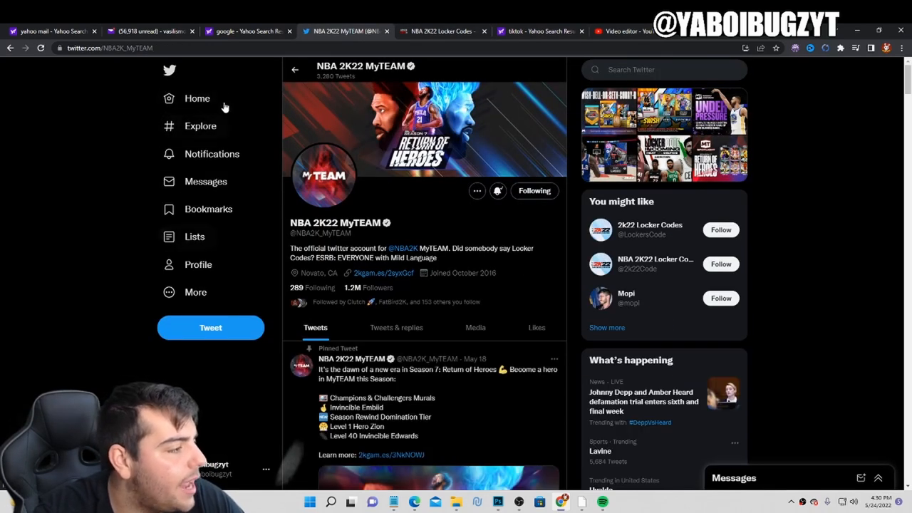
mouse_move(197, 98)
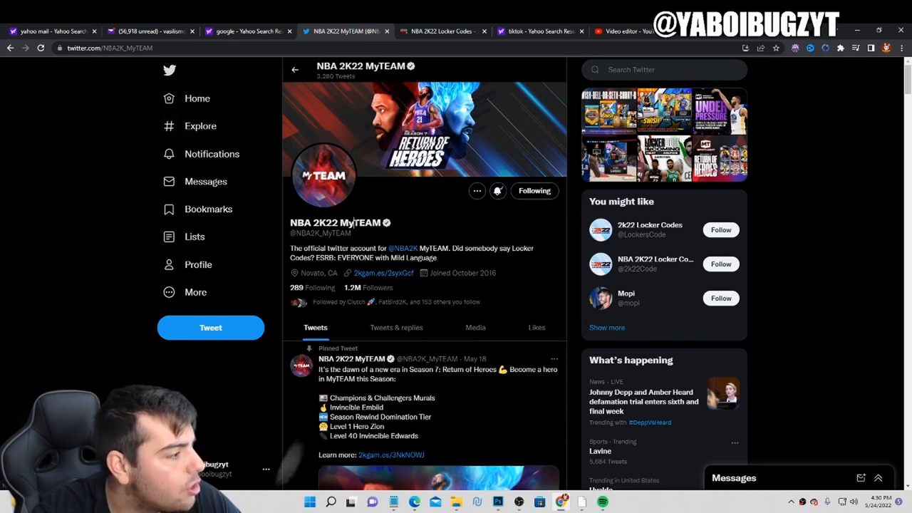
click(200, 126)
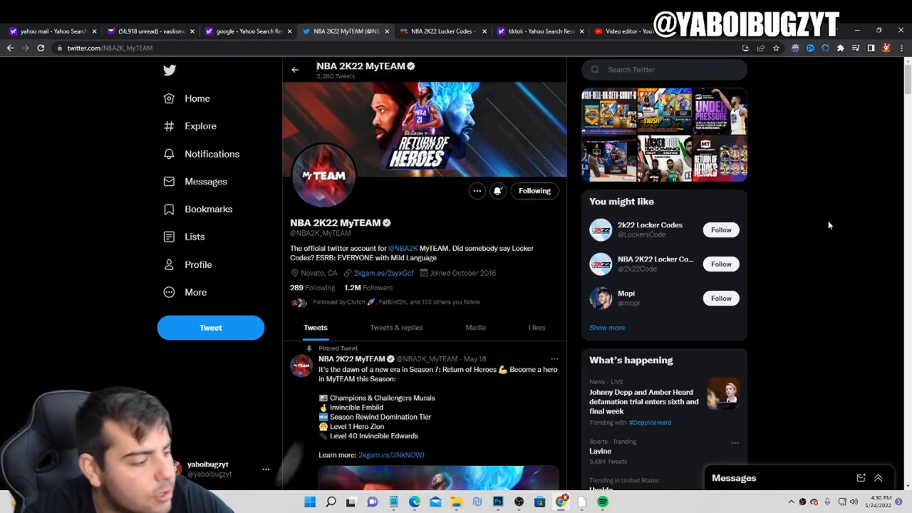
scroll(down, 3)
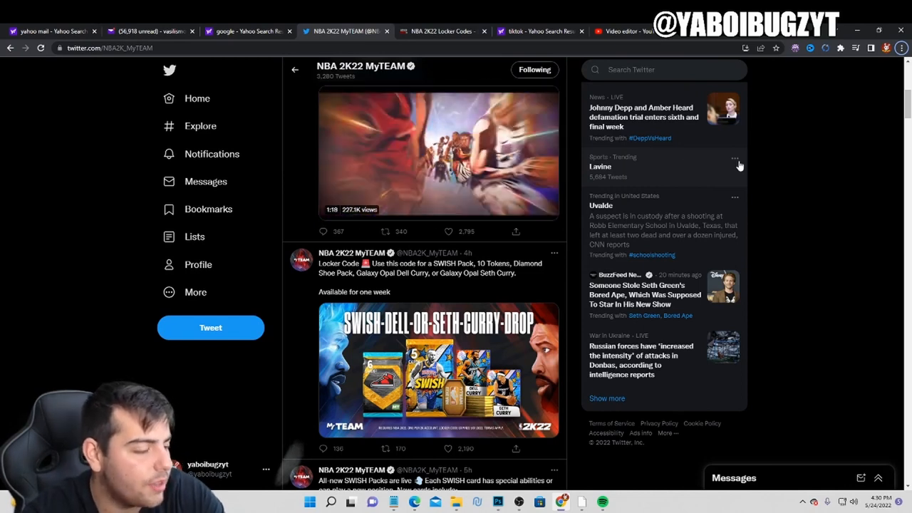
scroll(down, 3)
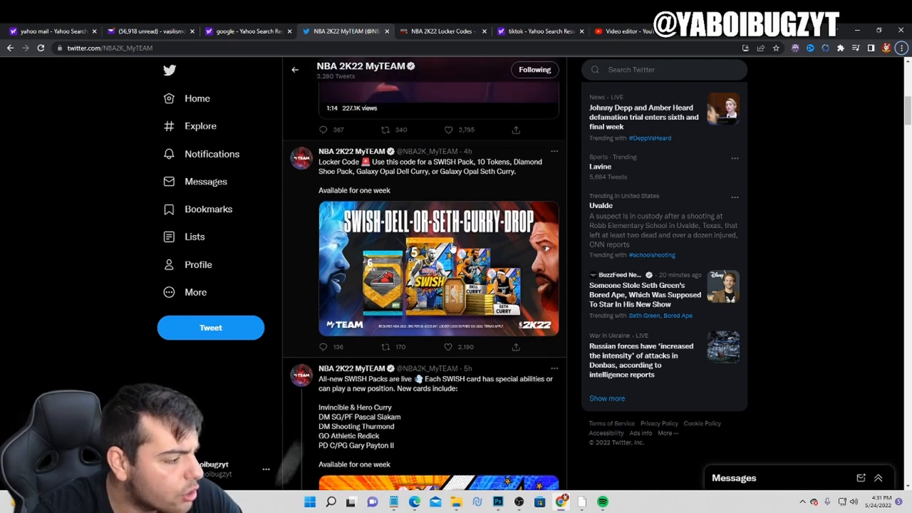
scroll(down, 3)
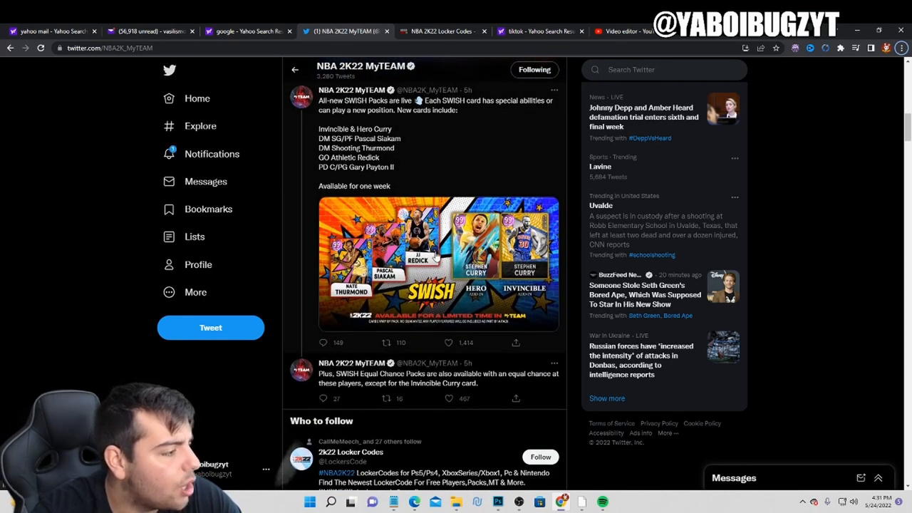
mouse_move(405, 271)
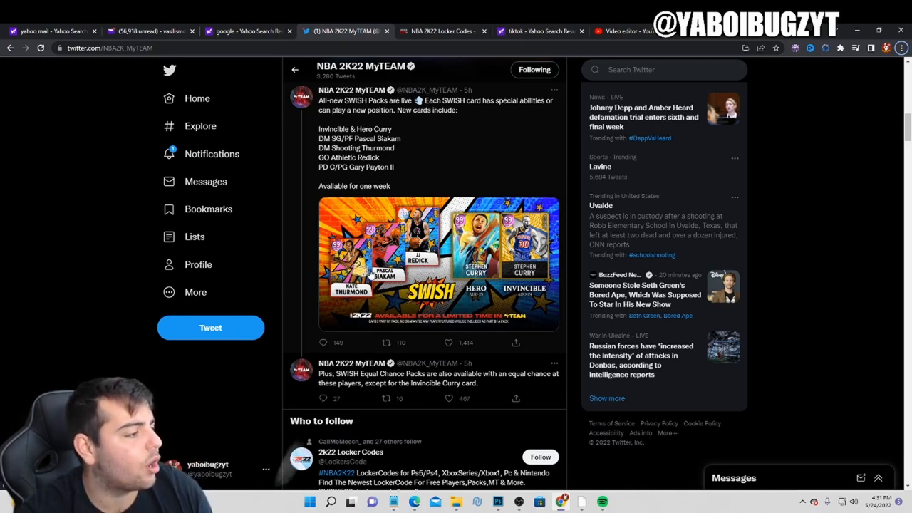
mouse_move(349, 181)
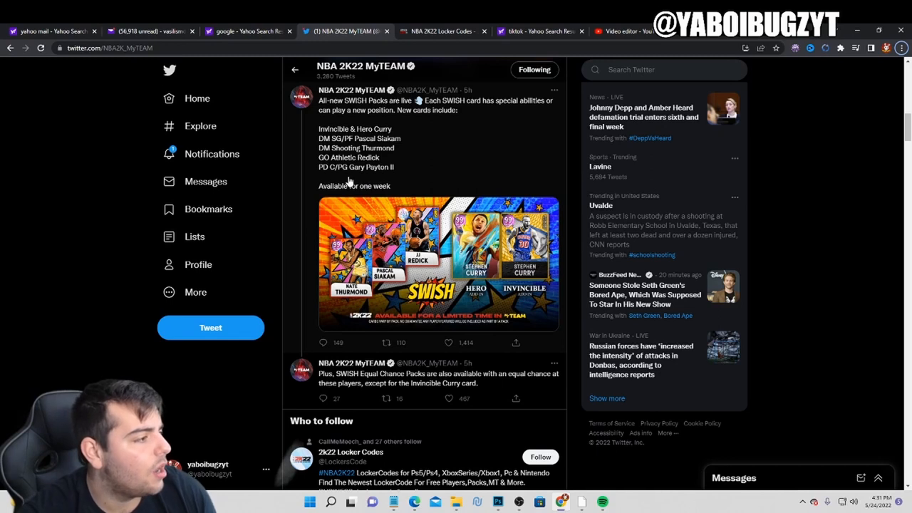
mouse_move(365, 174)
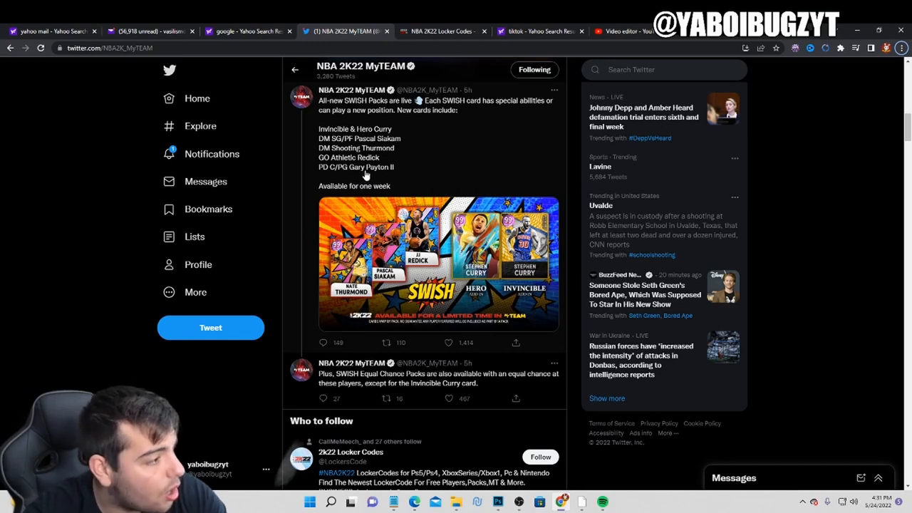
mouse_move(423, 179)
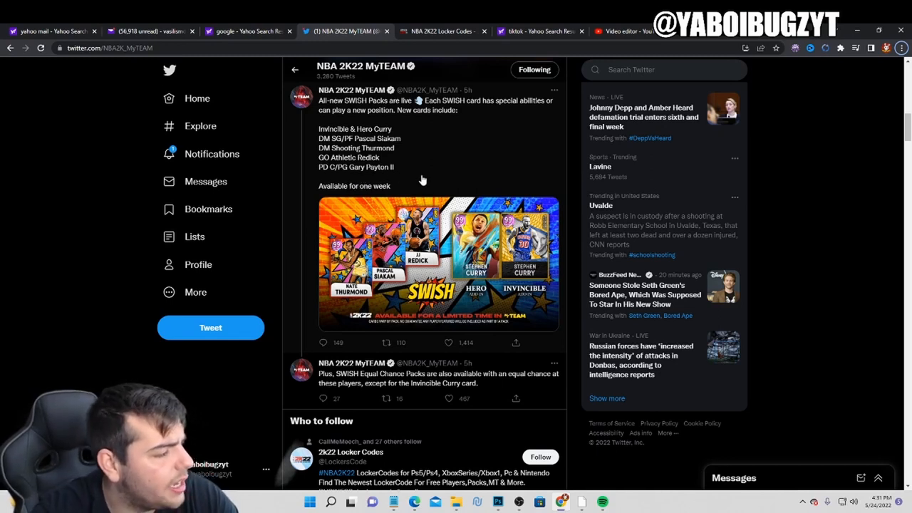
mouse_move(406, 182)
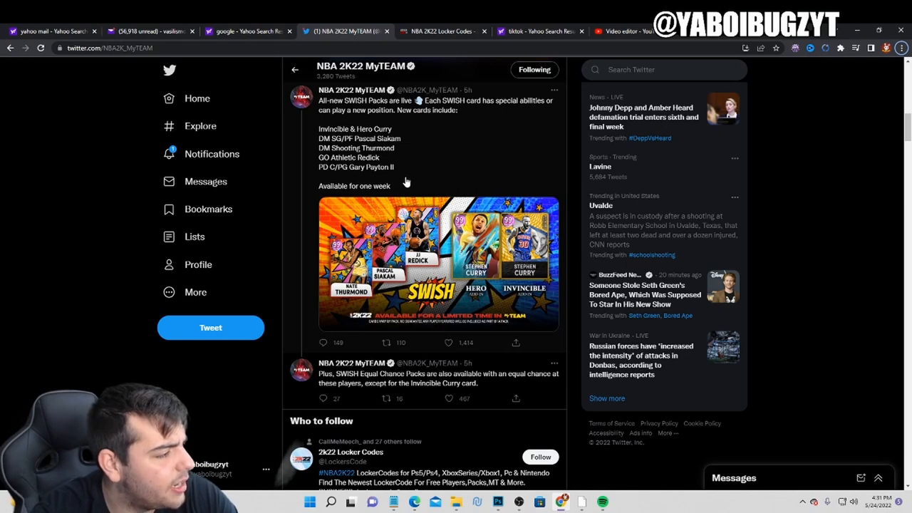
mouse_move(423, 251)
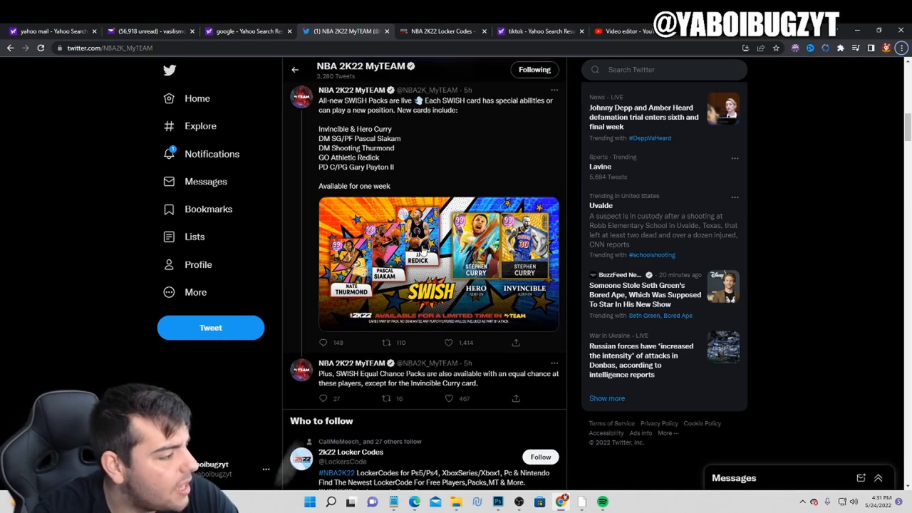
Step: Open the SWISH Packs tweet thread and scroll through its replies
click(420, 264)
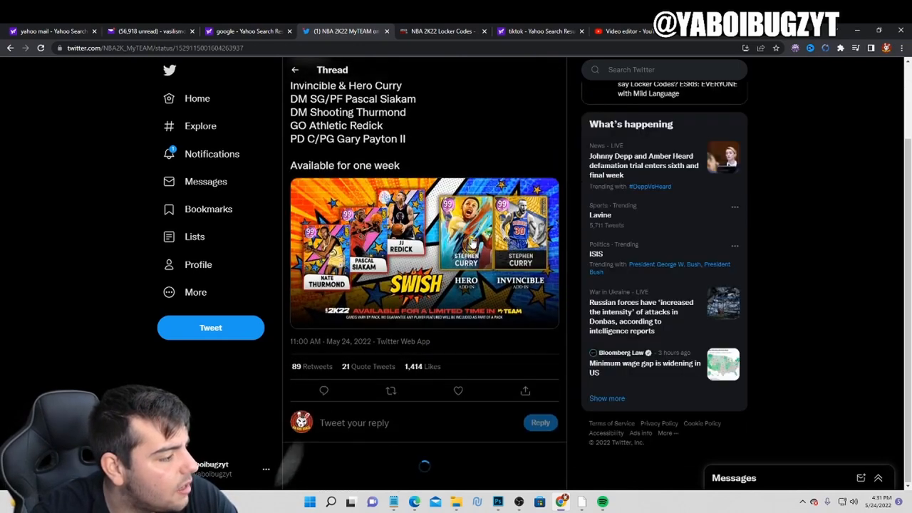
scroll(down, 3)
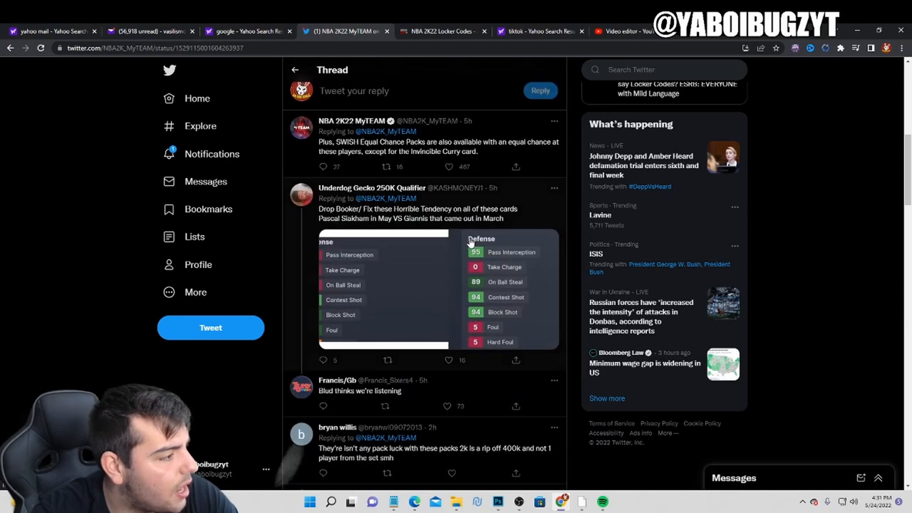
scroll(down, 3)
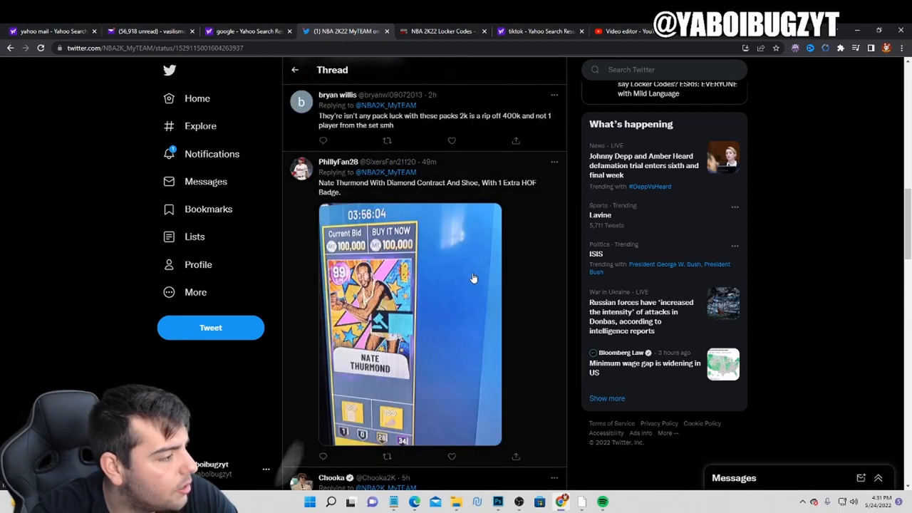
scroll(down, 3)
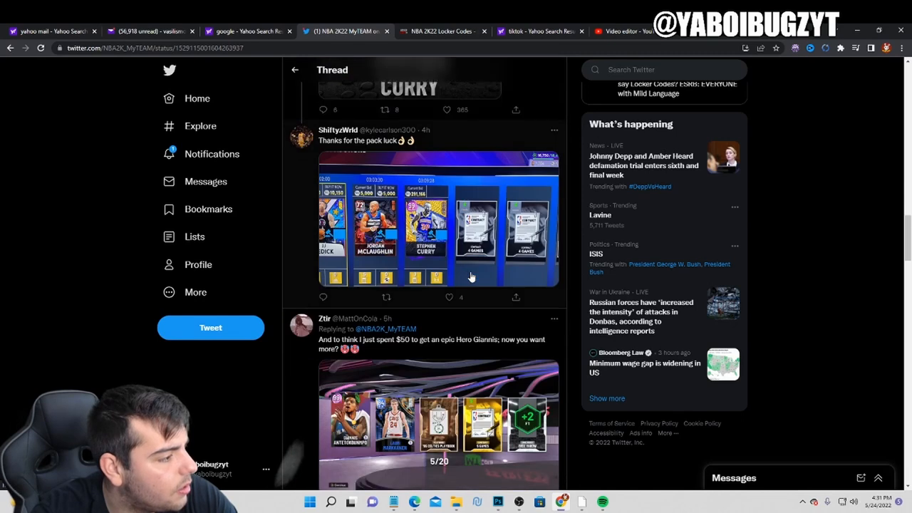
scroll(down, 3)
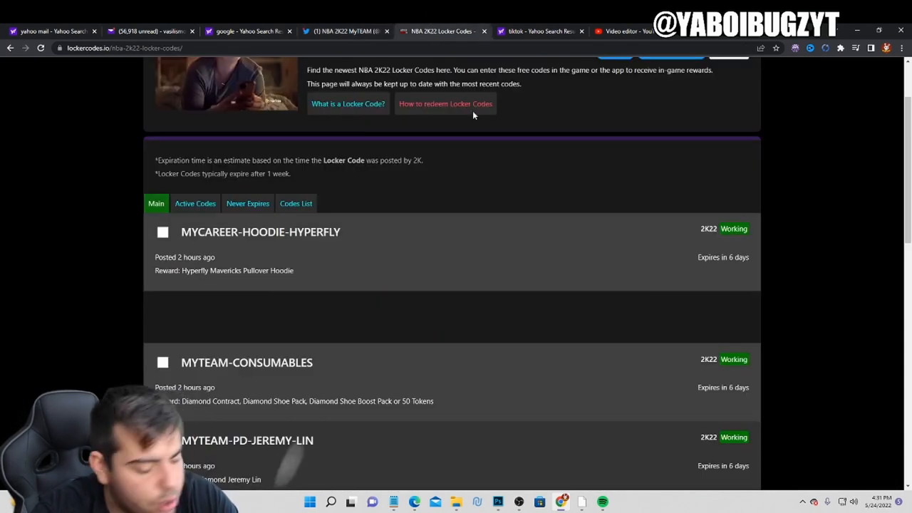
Step: Scroll the lockercodes.io NBA 2K22 Main list to review working codes, rewards and expiry times
scroll(down, 3)
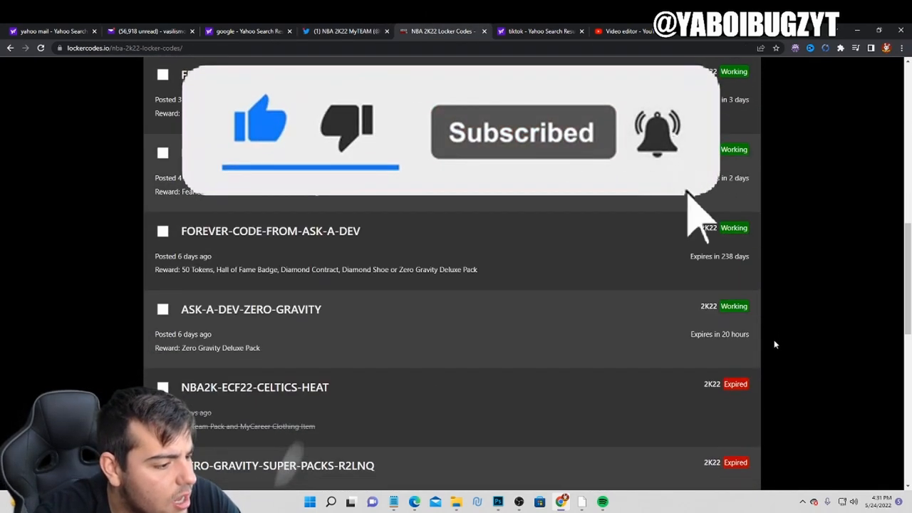
scroll(up, 3)
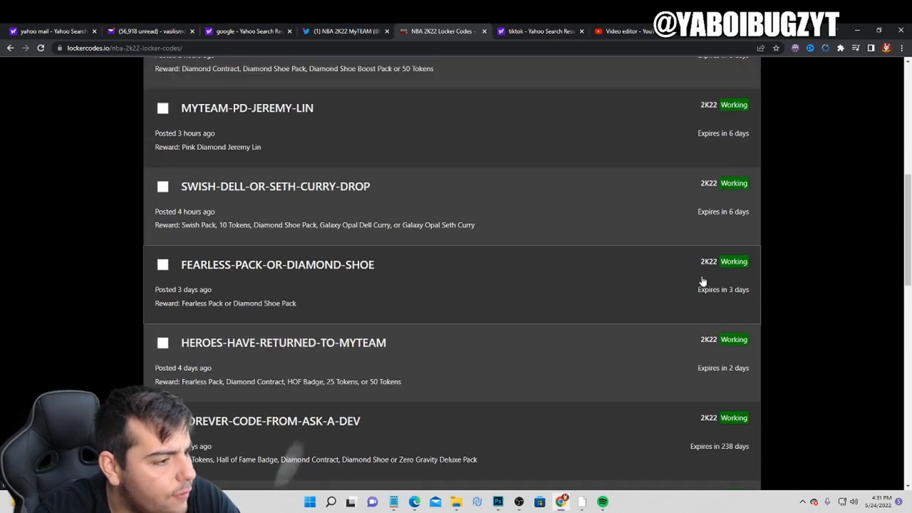
scroll(up, 3)
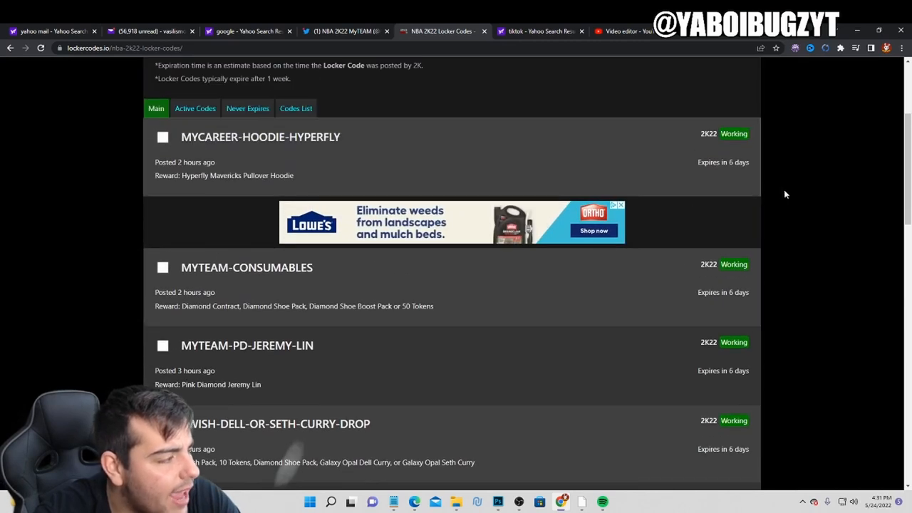
scroll(down, 3)
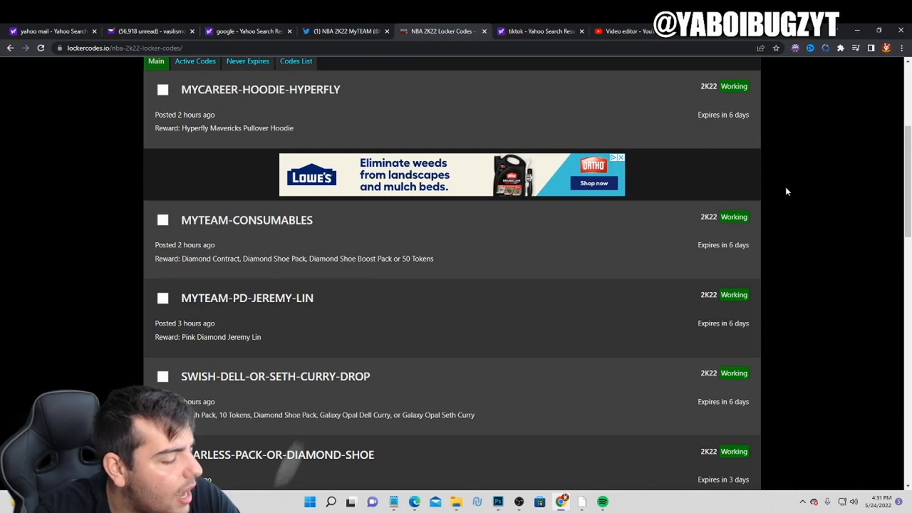
mouse_move(829, 180)
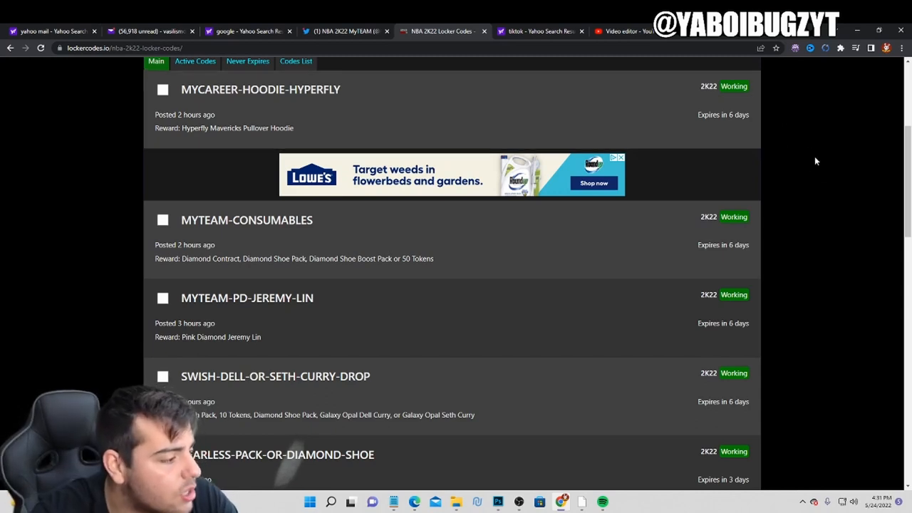
mouse_move(829, 177)
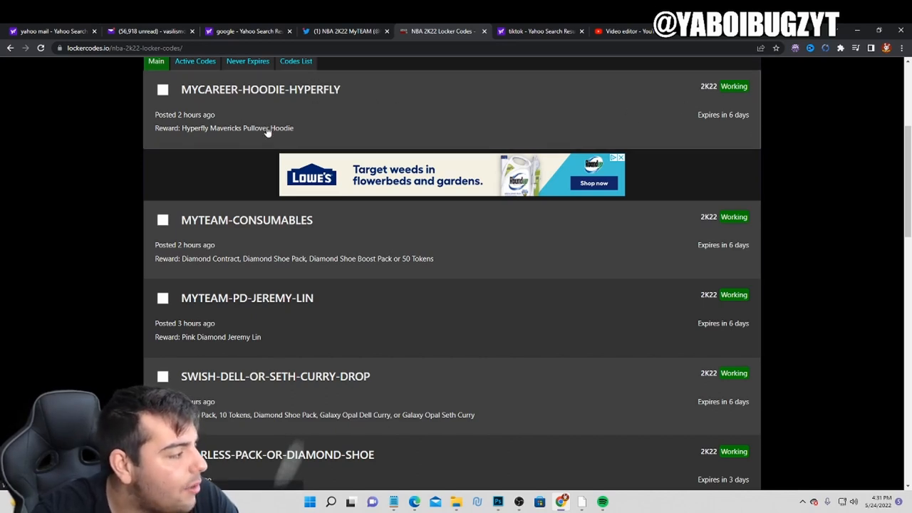
mouse_move(808, 141)
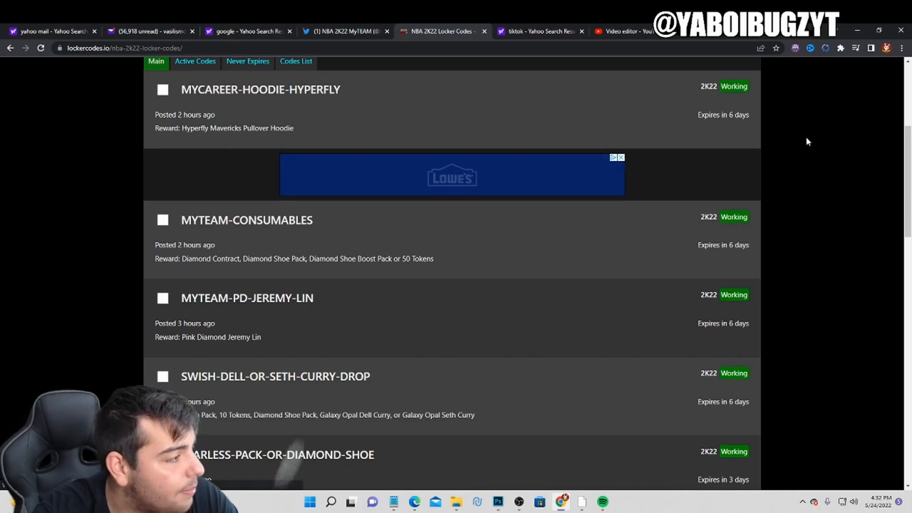
scroll(down, 3)
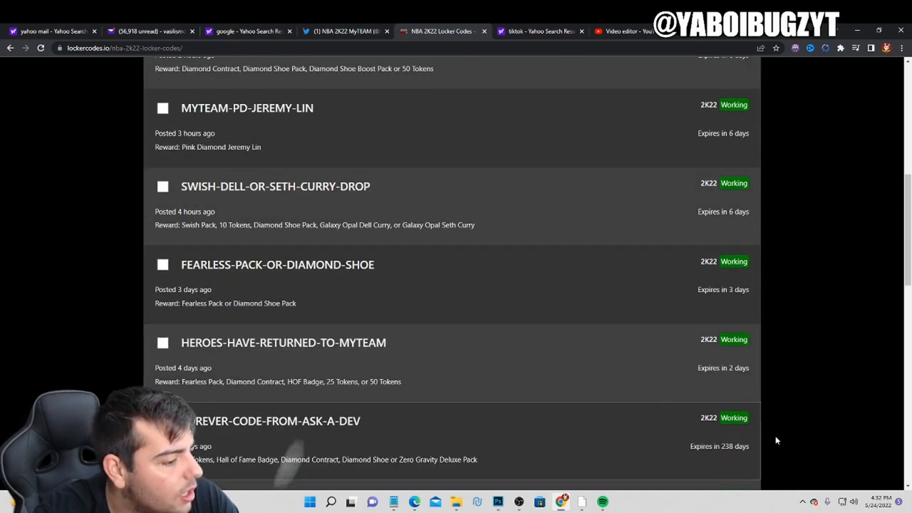